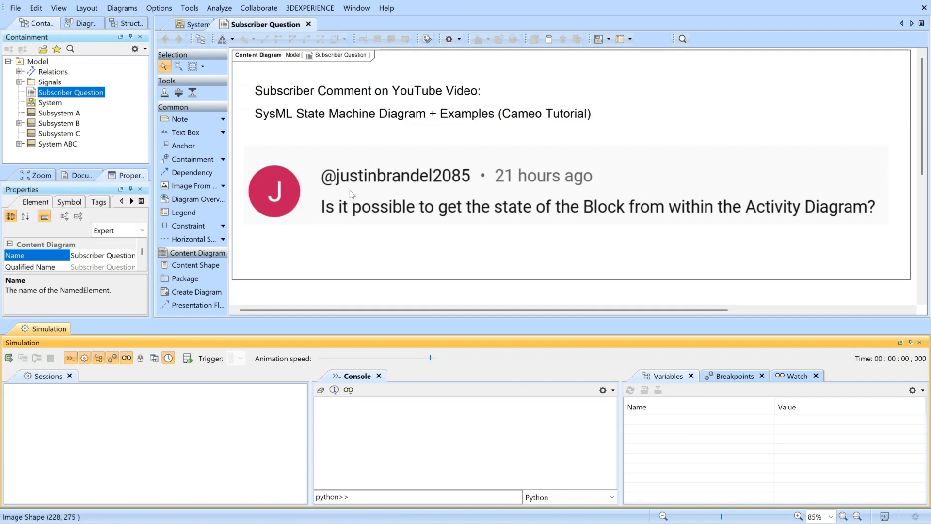
{"action": "mouse_move", "coordinate": [524, 220]}
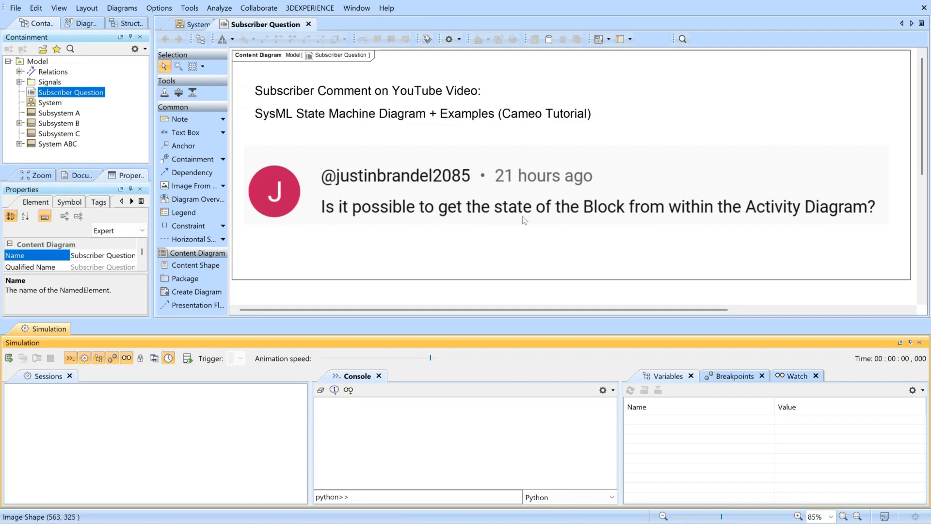
{"action": "mouse_move", "coordinate": [840, 220]}
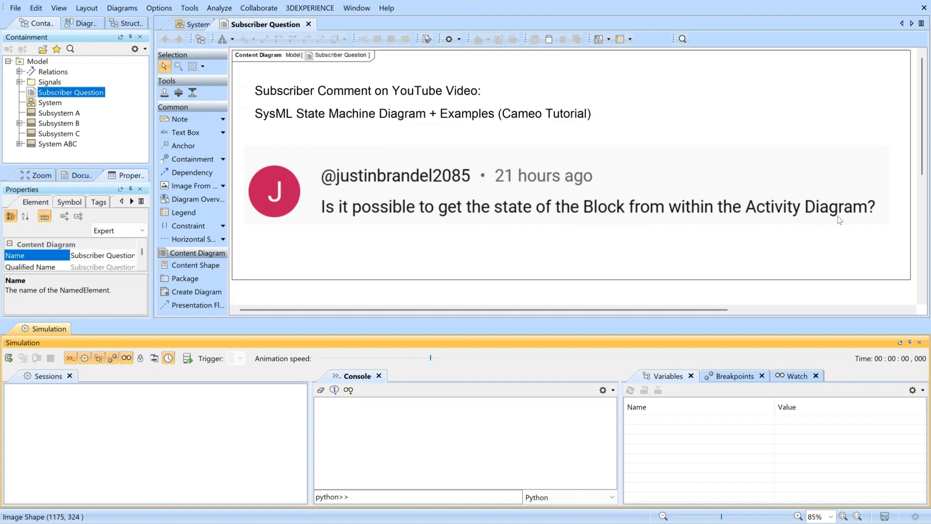
{"action": "mouse_move", "coordinate": [335, 181]}
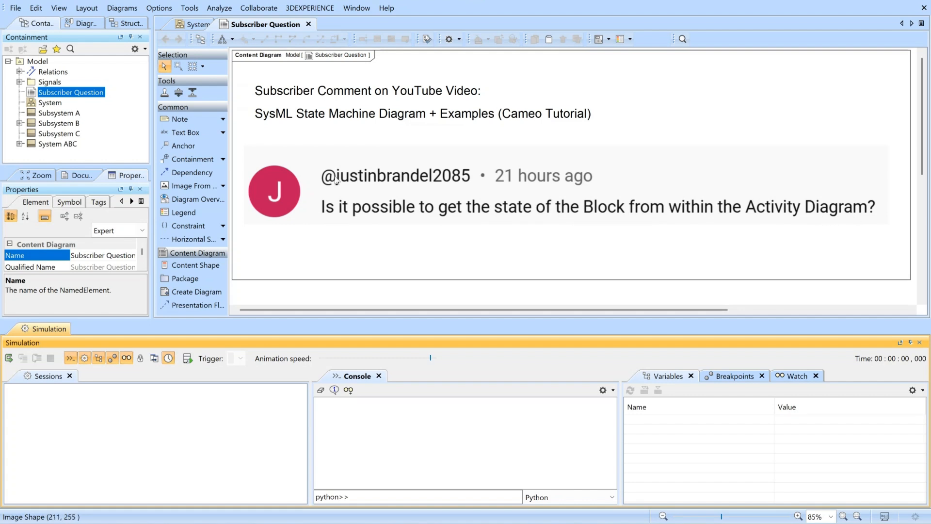
Select the System ABC block on the System diagram and load its simulation session
{"action": "left_click", "coordinate": [194, 24]}
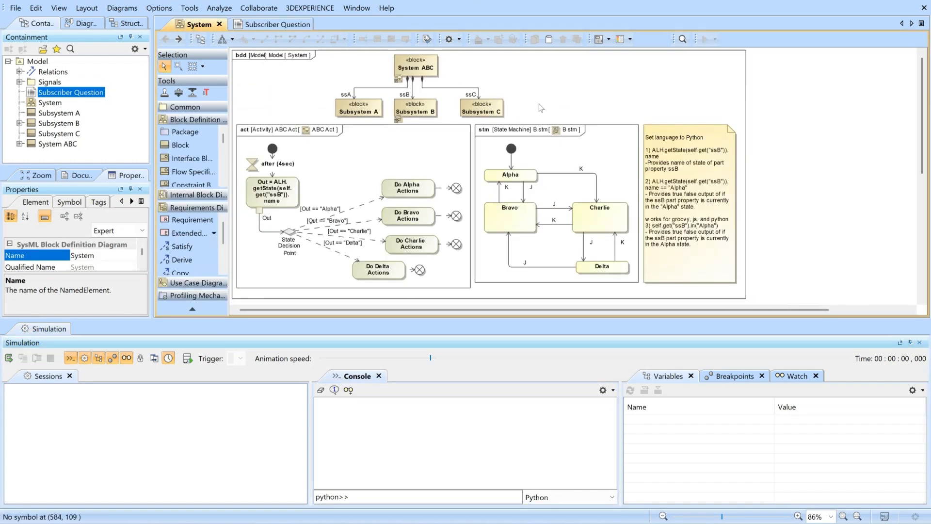
{"action": "mouse_move", "coordinate": [301, 265]}
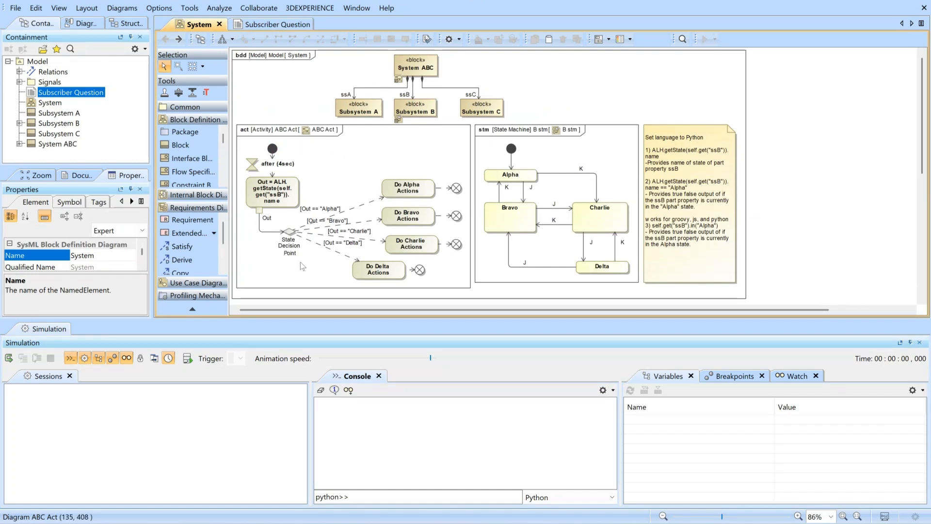
{"action": "mouse_move", "coordinate": [324, 177]}
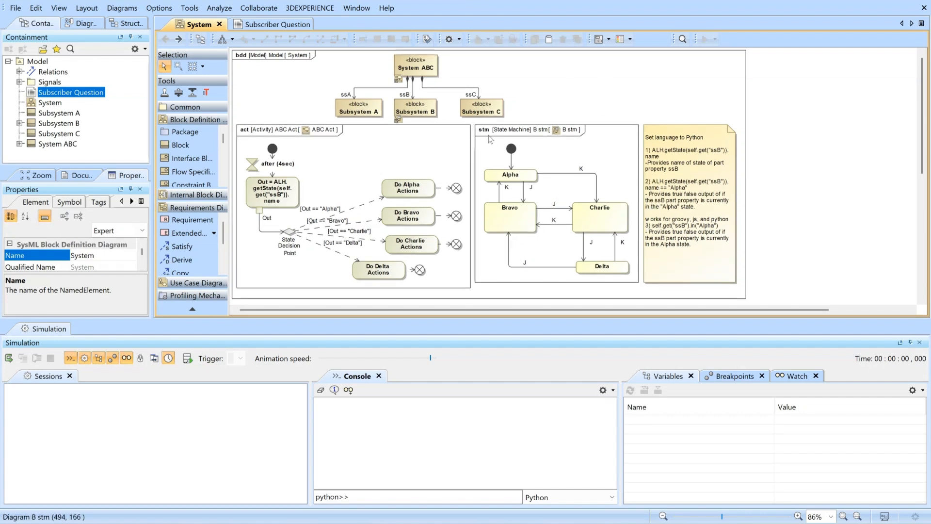
{"action": "left_click", "coordinate": [415, 112]}
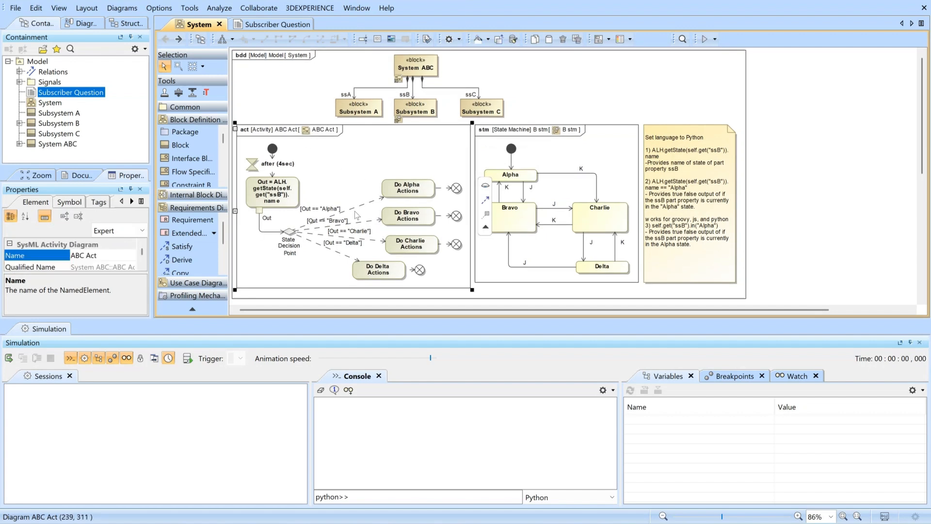
{"action": "left_click", "coordinate": [417, 67]}
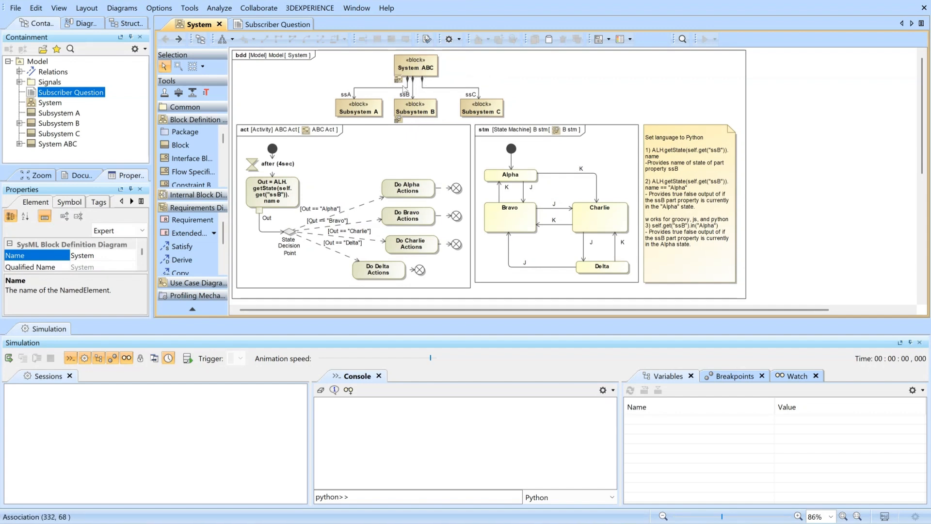
{"action": "left_click", "coordinate": [416, 67]}
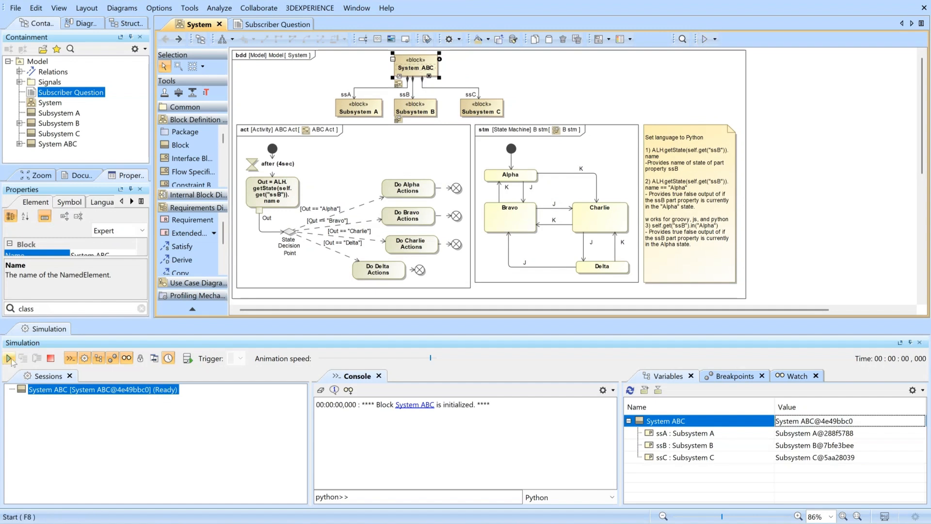
Start the loaded System ABC execution and let ABC Act run to termination
{"action": "left_click", "coordinate": [9, 358]}
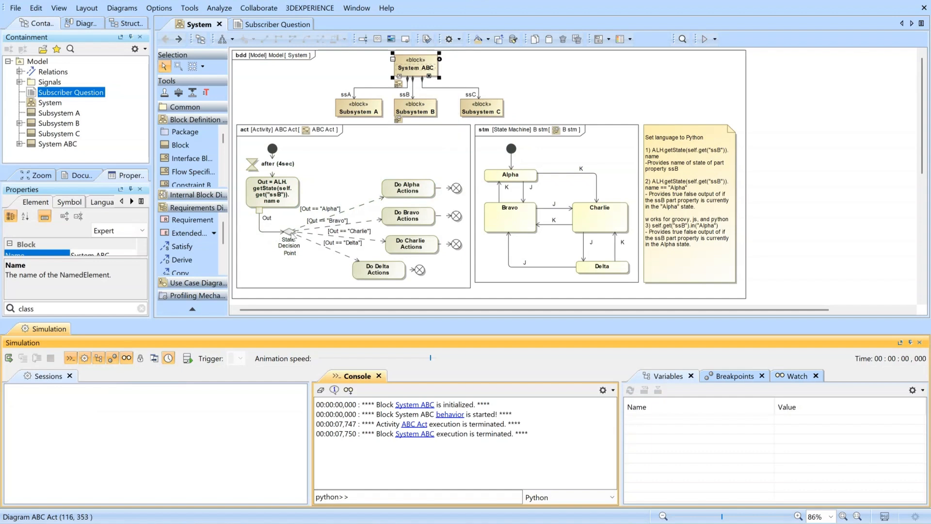
{"action": "mouse_move", "coordinate": [291, 237]}
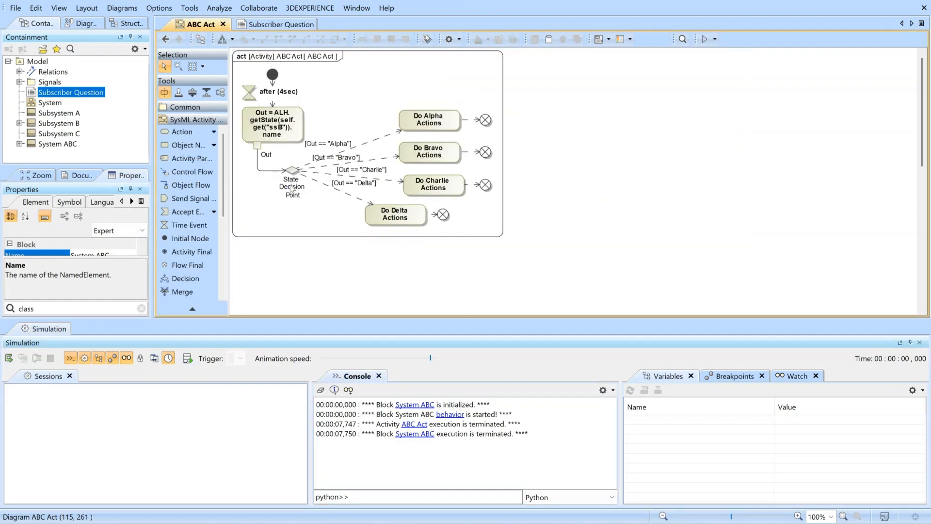
{"action": "double_click", "coordinate": [271, 124]}
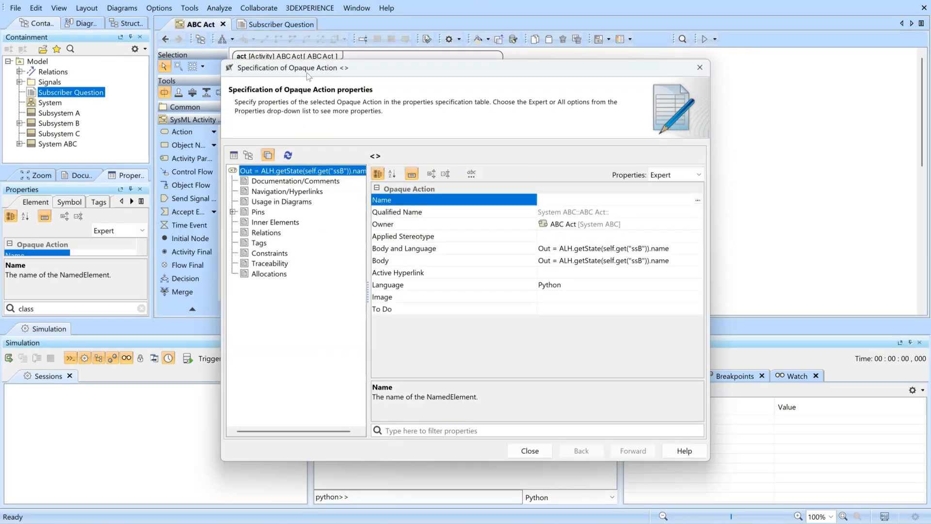
{"action": "left_click", "coordinate": [404, 258]}
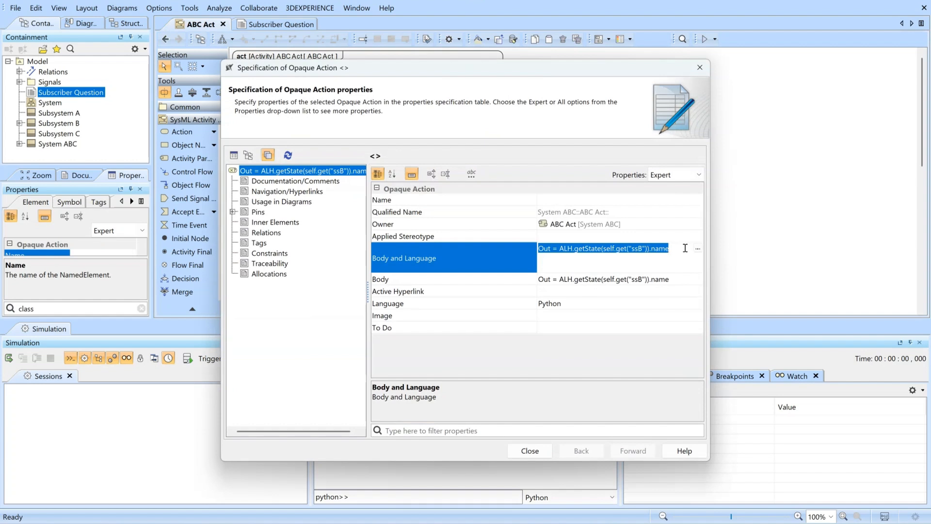
{"action": "left_click", "coordinate": [698, 249]}
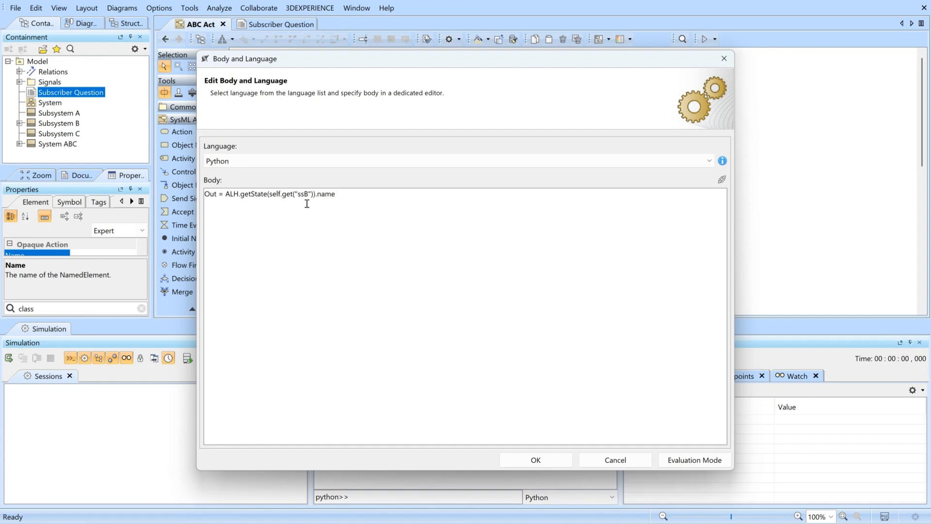
{"action": "mouse_move", "coordinate": [293, 200]}
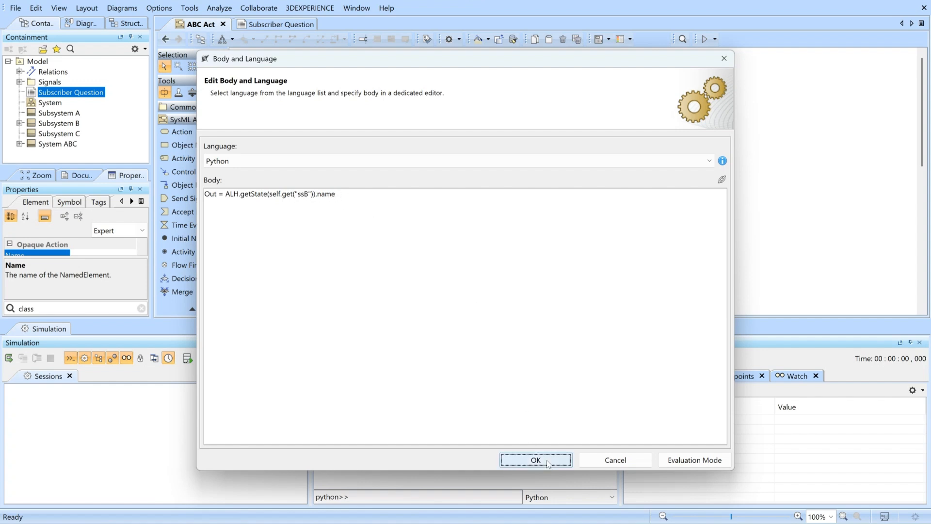
{"action": "left_click", "coordinate": [535, 459]}
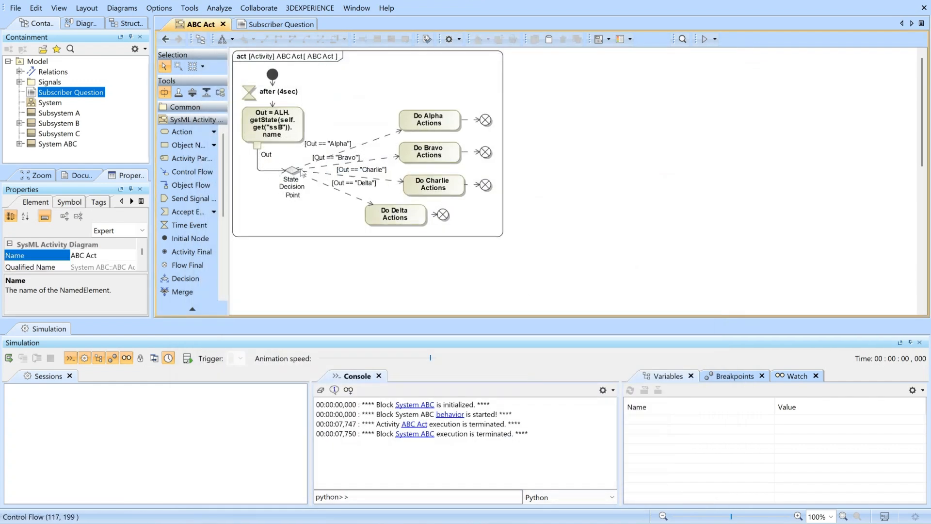
{"action": "mouse_move", "coordinate": [300, 174]}
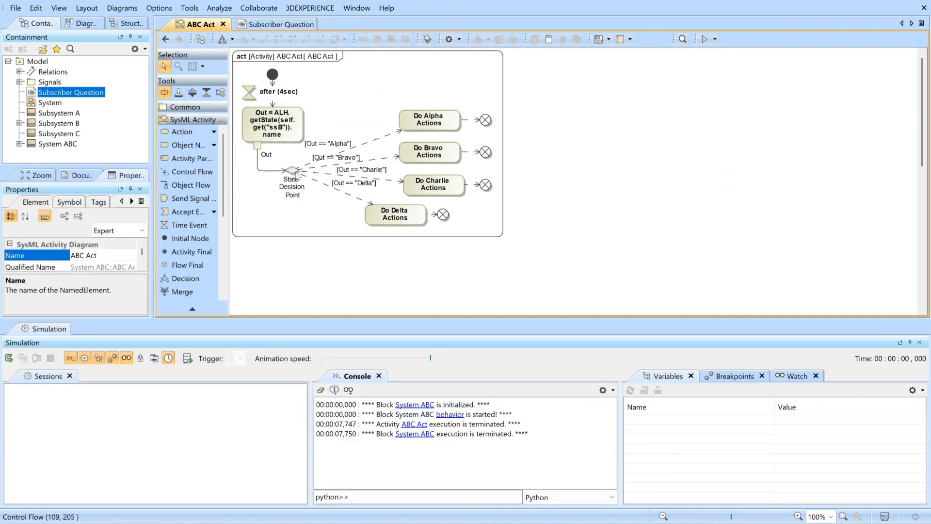
{"action": "mouse_move", "coordinate": [294, 174]}
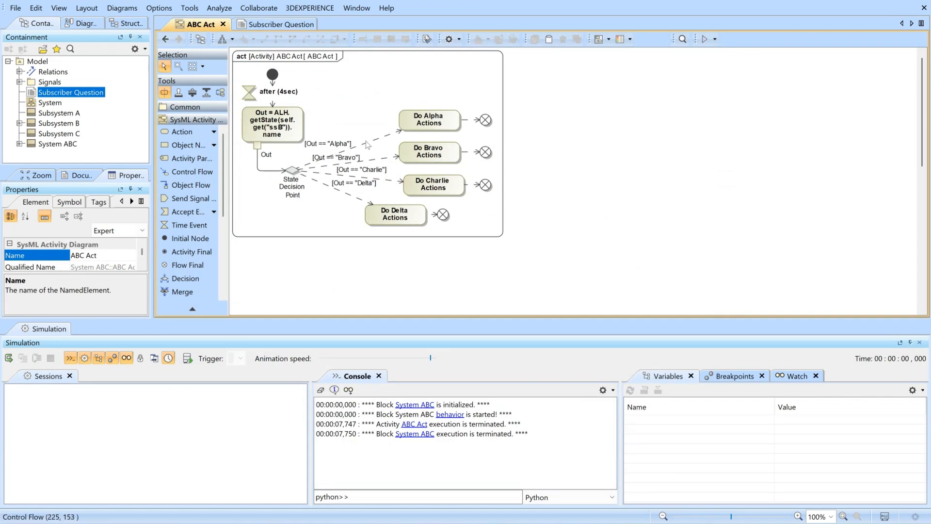
{"action": "left_click", "coordinate": [291, 39]}
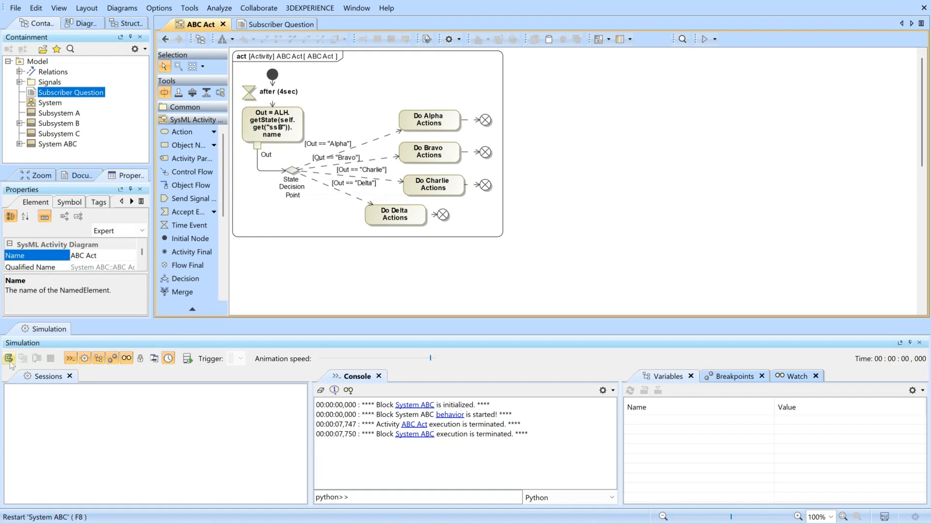
Restart the System ABC session, replacing the old execution, and let ABC Act branch on ssB's state
{"action": "left_click", "coordinate": [9, 358]}
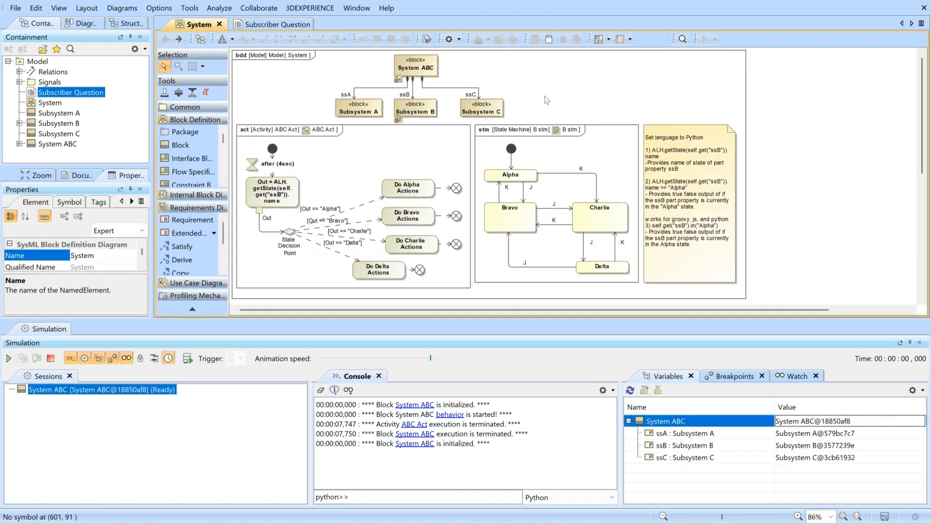
{"action": "left_click", "coordinate": [704, 38]}
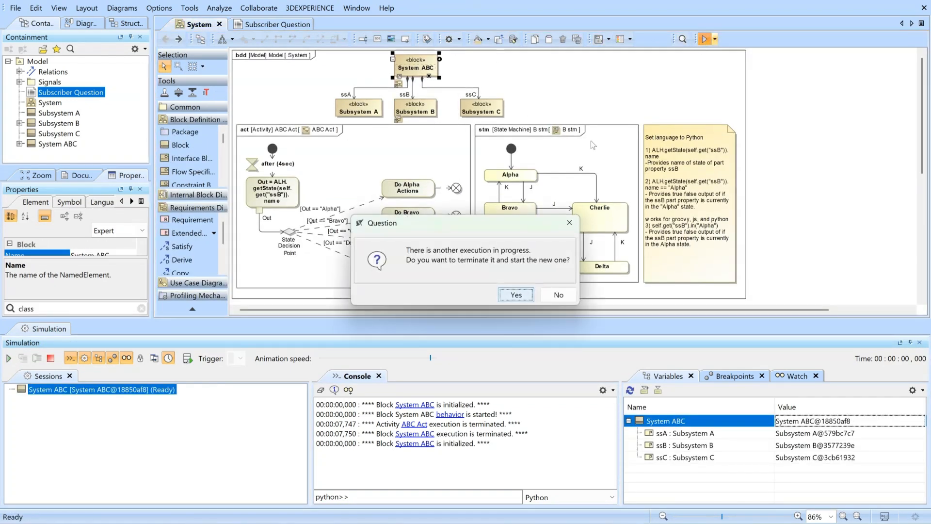
{"action": "left_click", "coordinate": [514, 295]}
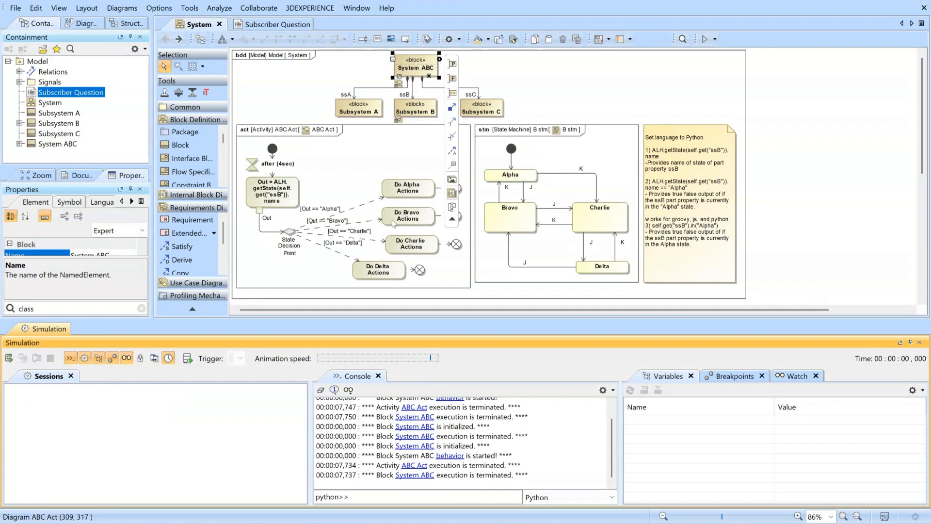
{"action": "mouse_move", "coordinate": [417, 226]}
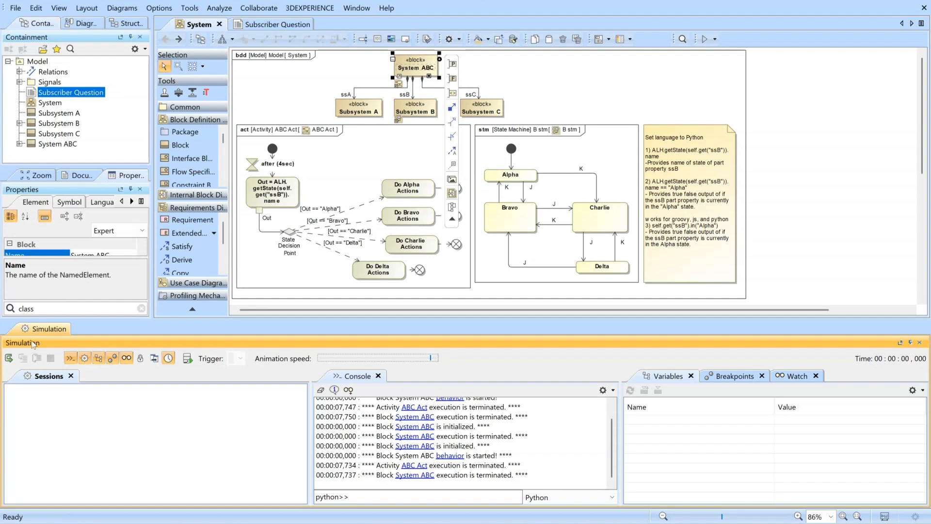
{"action": "left_click", "coordinate": [70, 358]}
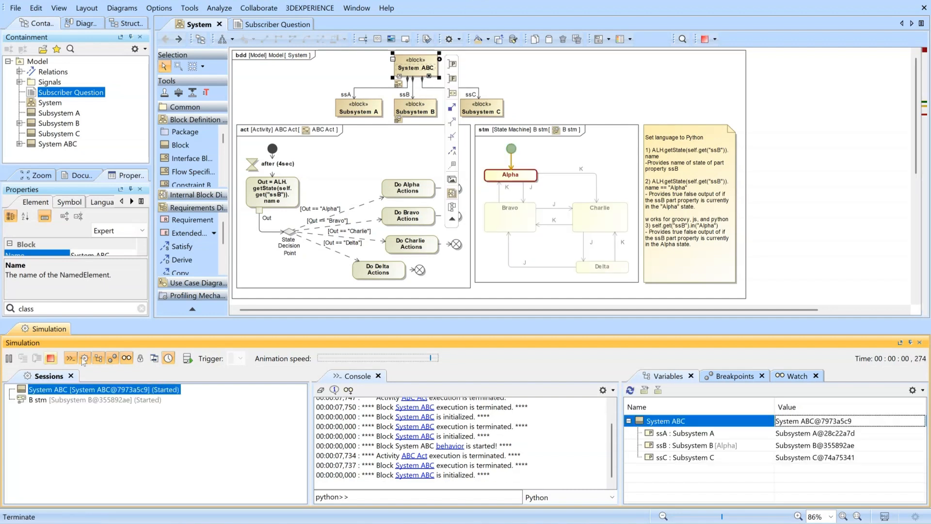
{"action": "left_click", "coordinate": [255, 358]}
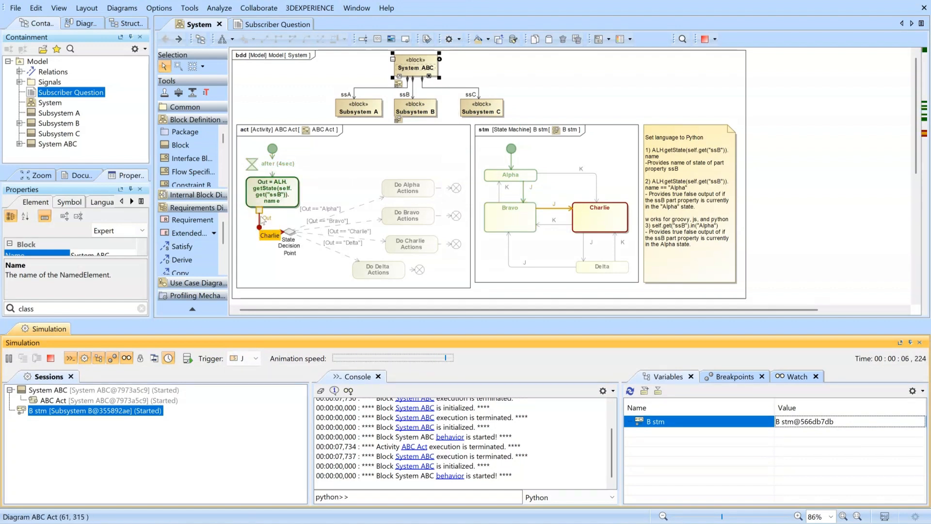
Stop the run, load a fresh System ABC session and execute it once more
{"action": "left_click", "coordinate": [50, 358]}
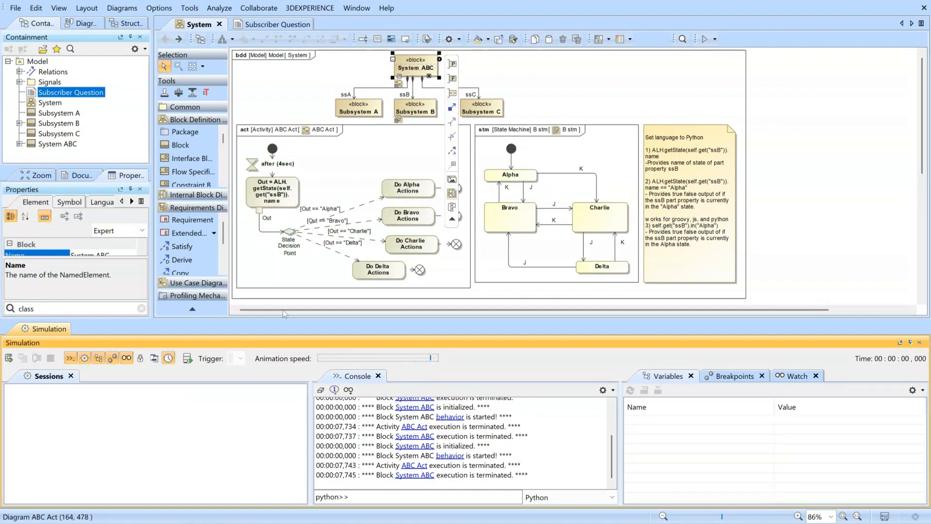
{"action": "left_click", "coordinate": [8, 358]}
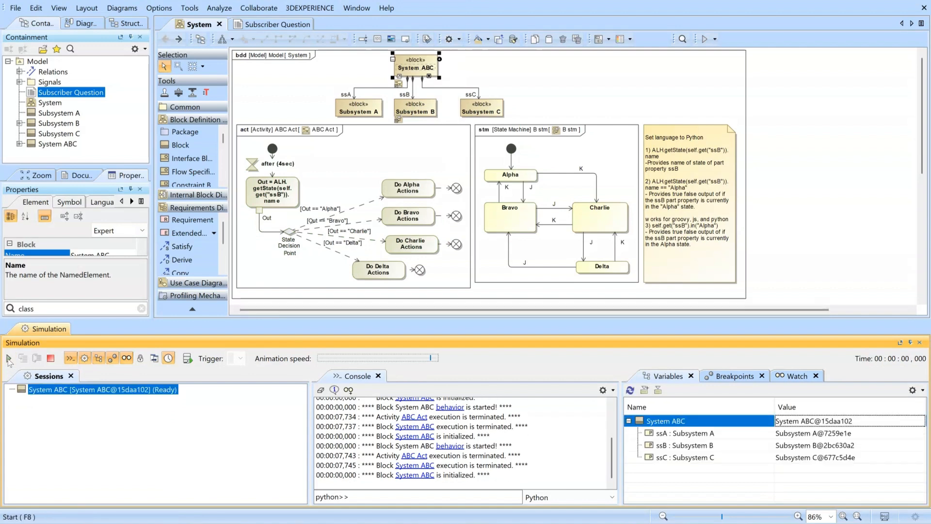
{"action": "left_click", "coordinate": [9, 360]}
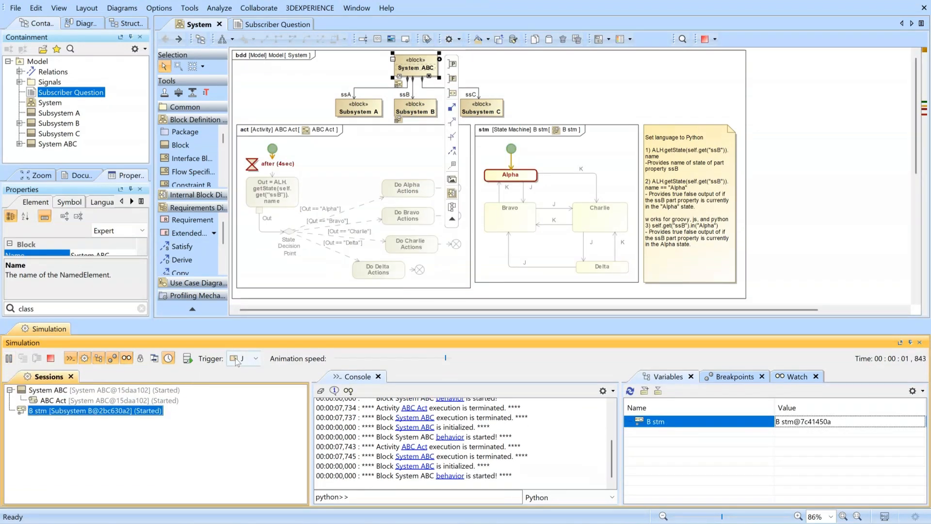
{"action": "left_click", "coordinate": [255, 358]}
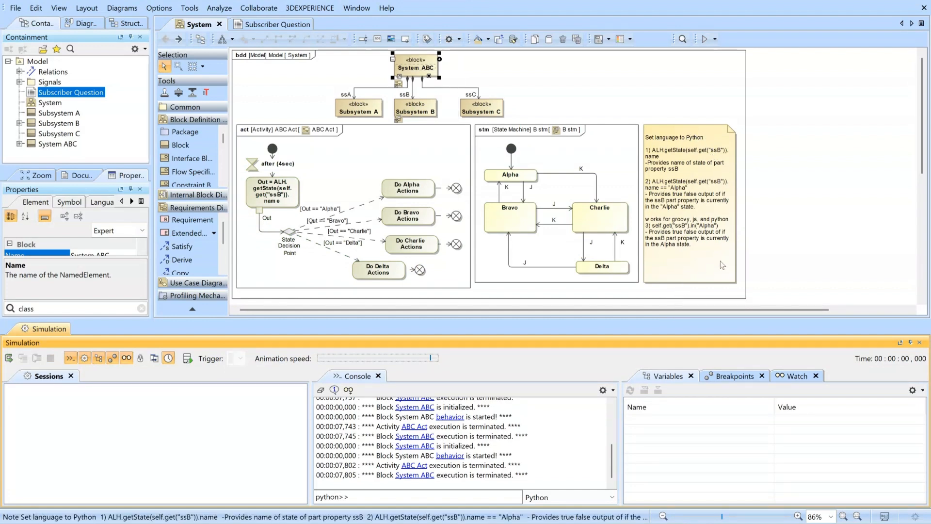
{"action": "mouse_move", "coordinate": [696, 253]}
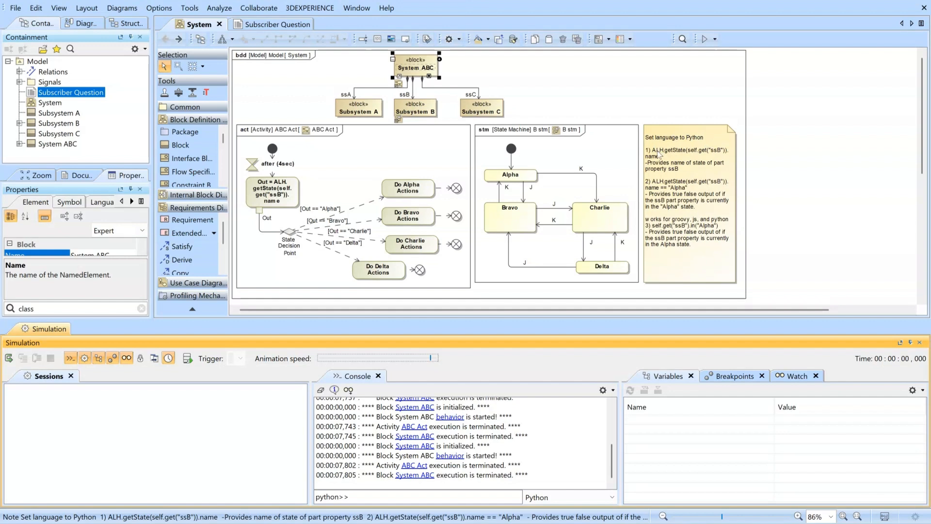
{"action": "mouse_move", "coordinate": [660, 160]}
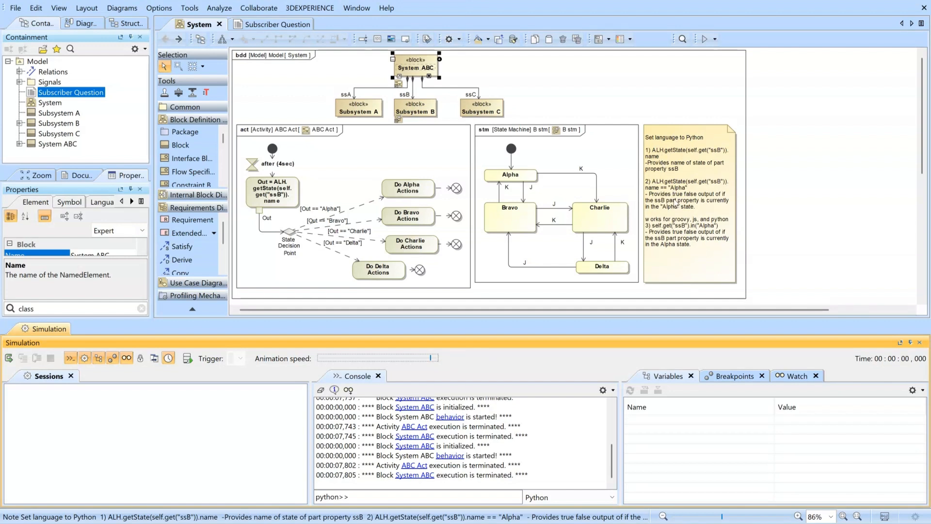
{"action": "mouse_move", "coordinate": [674, 202]}
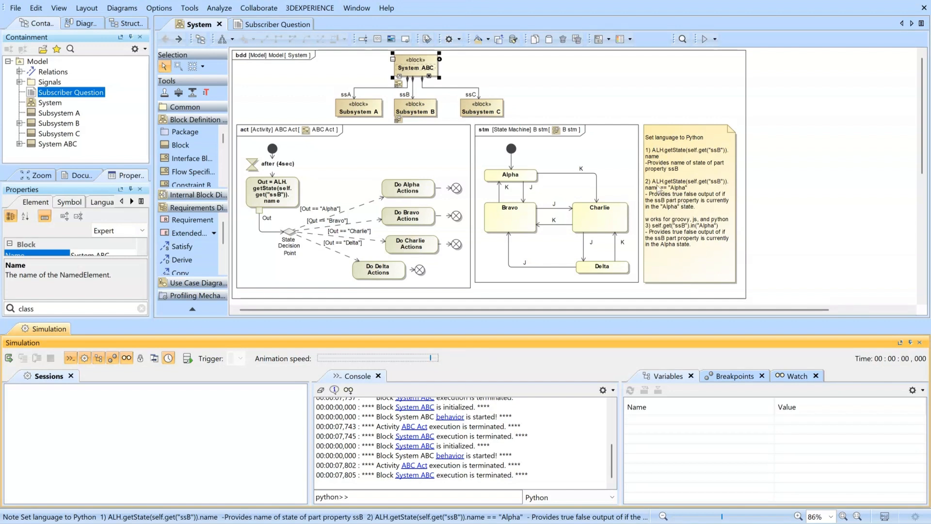
{"action": "mouse_move", "coordinate": [668, 168]}
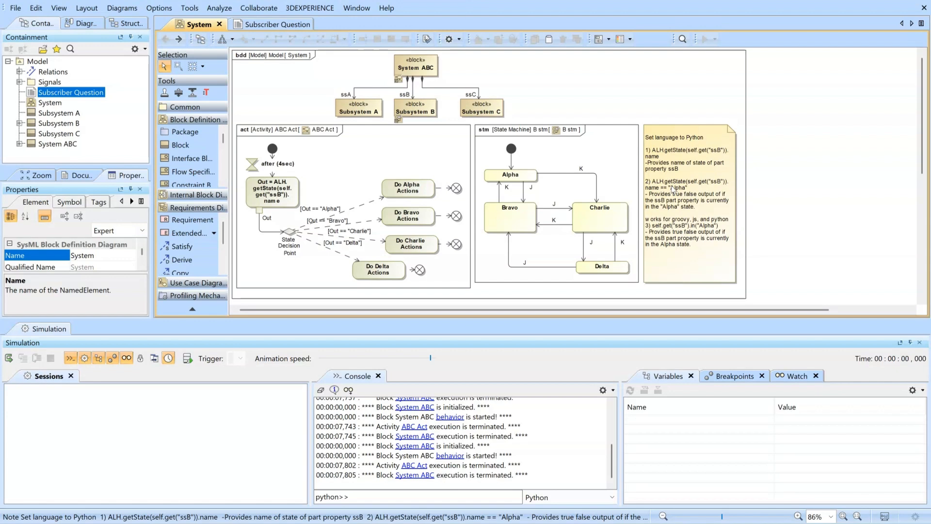
{"action": "mouse_move", "coordinate": [674, 231]}
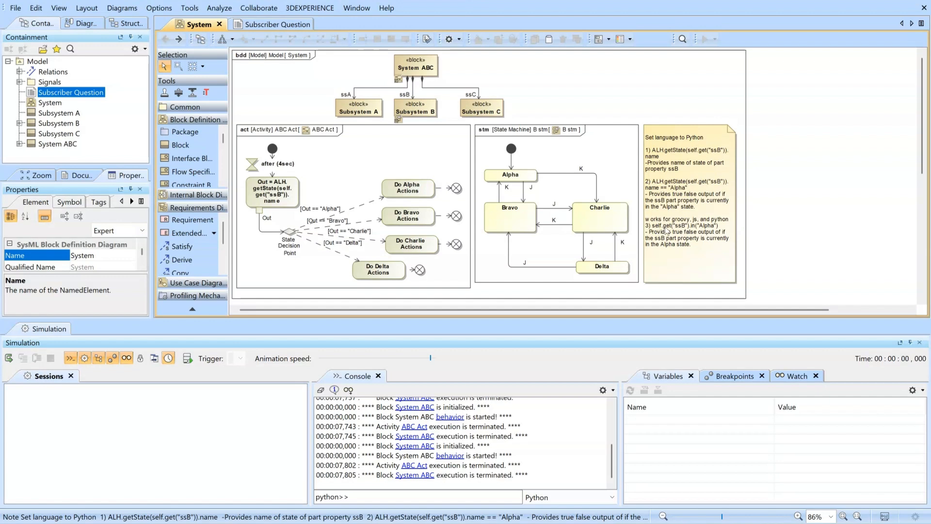
{"action": "mouse_move", "coordinate": [689, 231]}
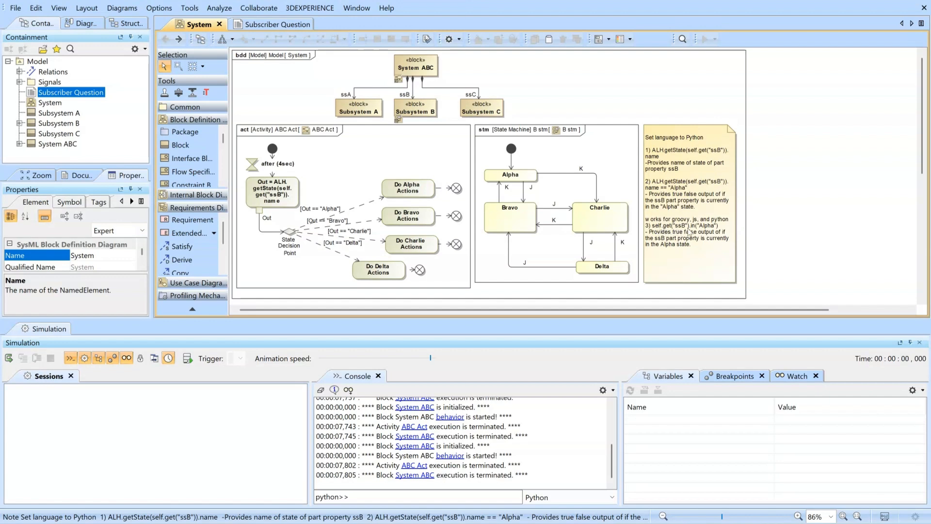
{"action": "mouse_move", "coordinate": [675, 231]}
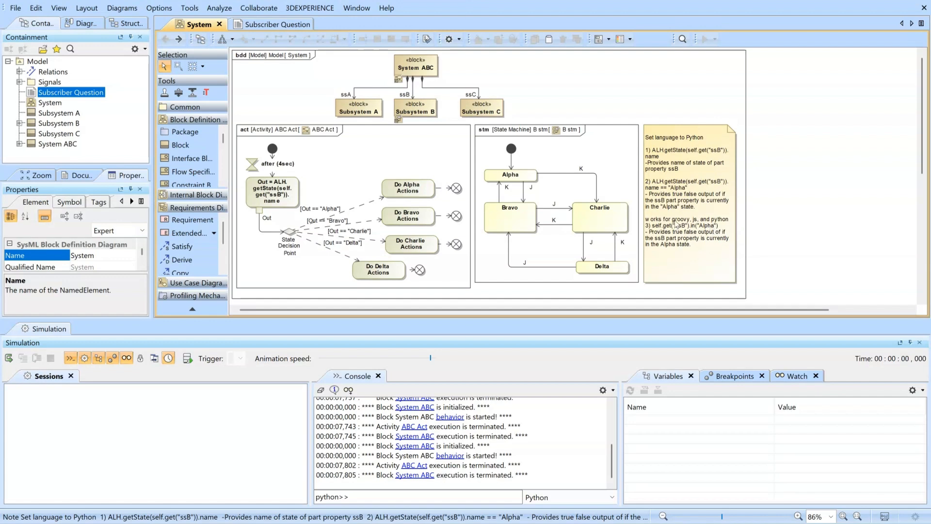
{"action": "mouse_move", "coordinate": [726, 224]}
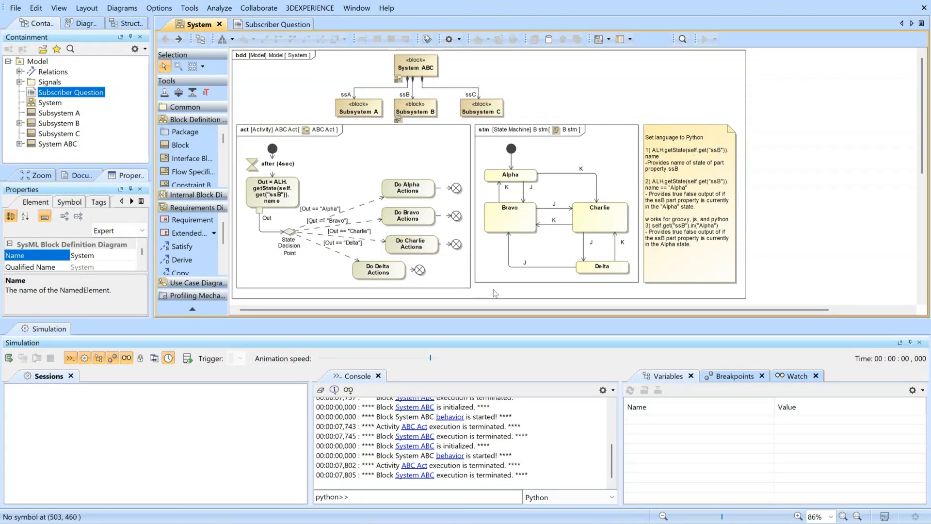
{"action": "mouse_move", "coordinate": [277, 252]}
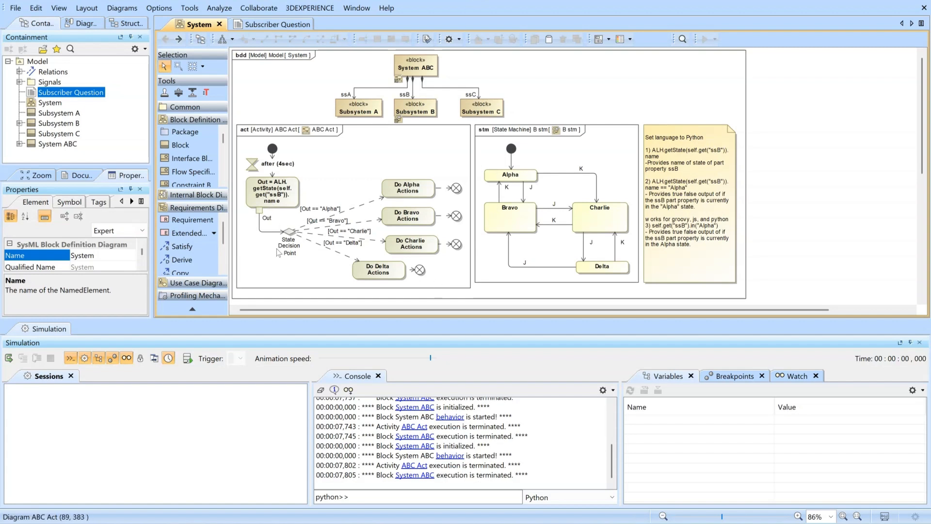
{"action": "mouse_move", "coordinate": [480, 296]}
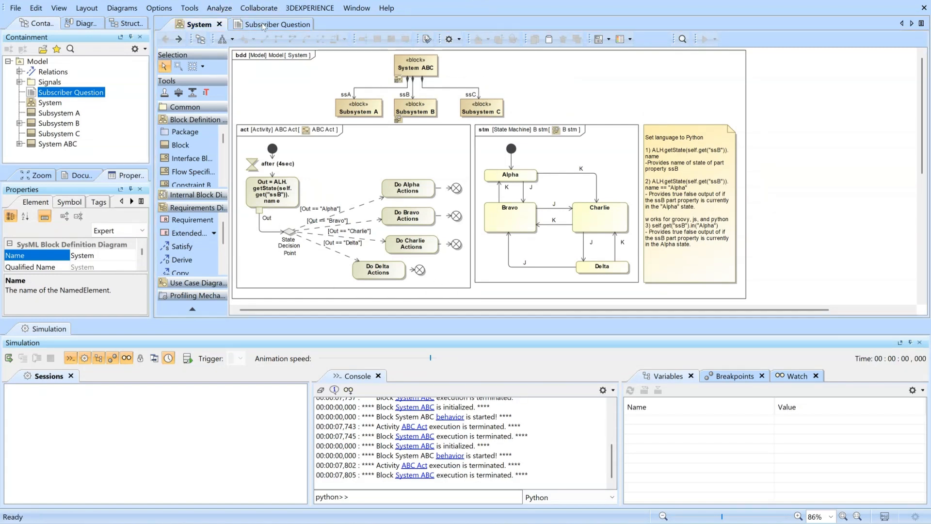
Show the Subscriber Question diagram with the viewer's block-state comment
{"action": "left_click", "coordinate": [271, 24]}
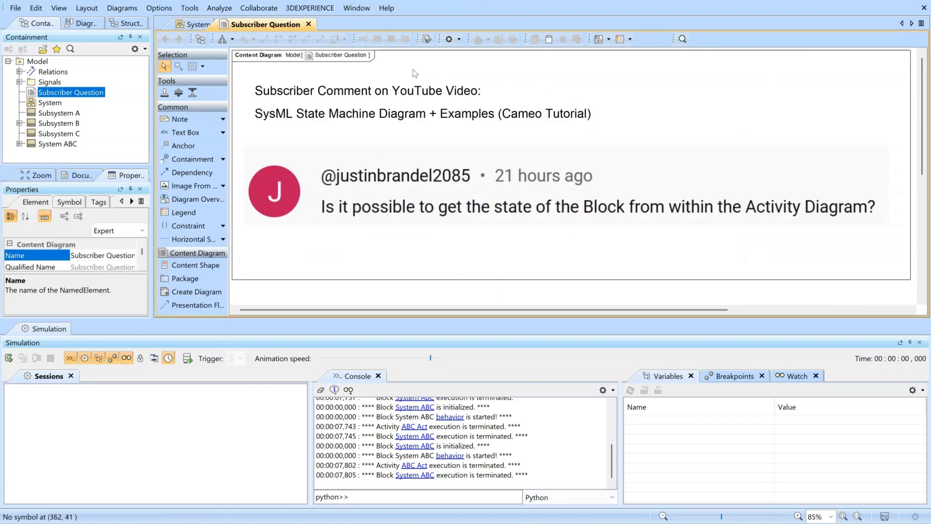
{"action": "mouse_move", "coordinate": [746, 232]}
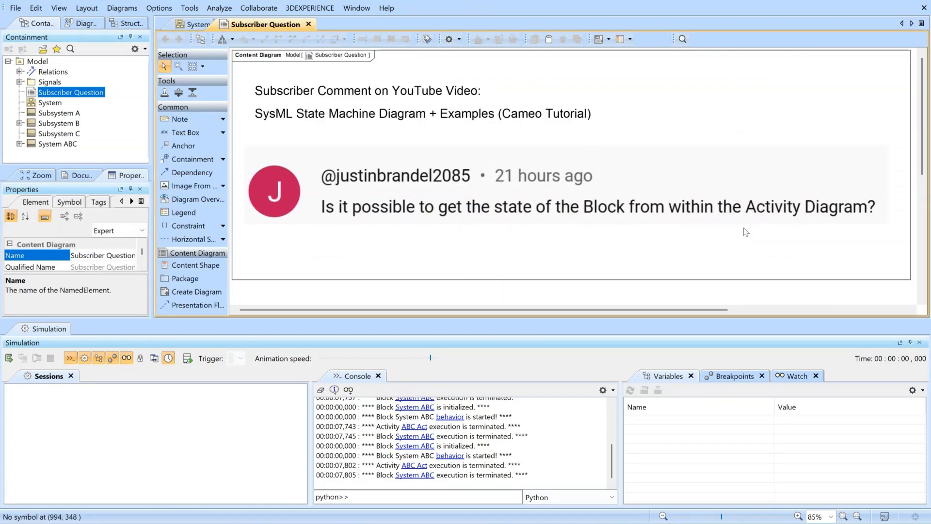
{"action": "mouse_move", "coordinate": [711, 238]}
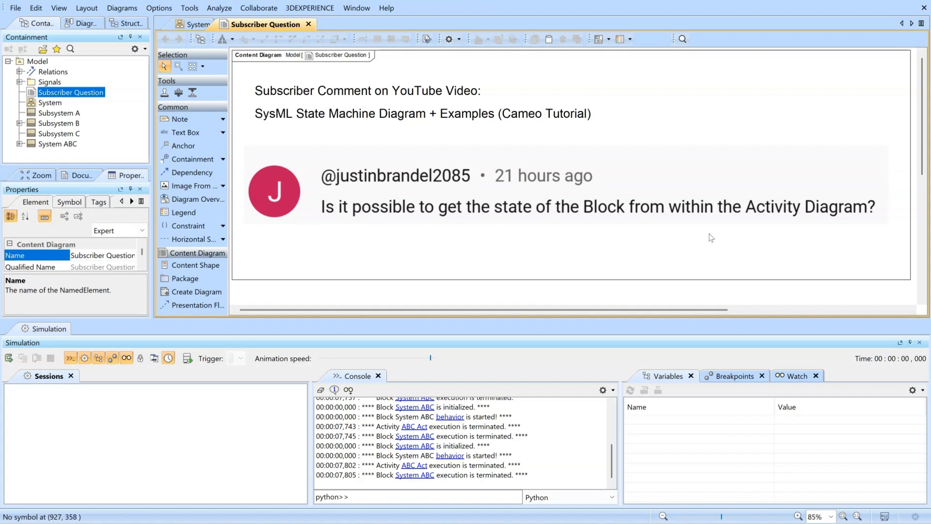
{"action": "mouse_move", "coordinate": [708, 237]}
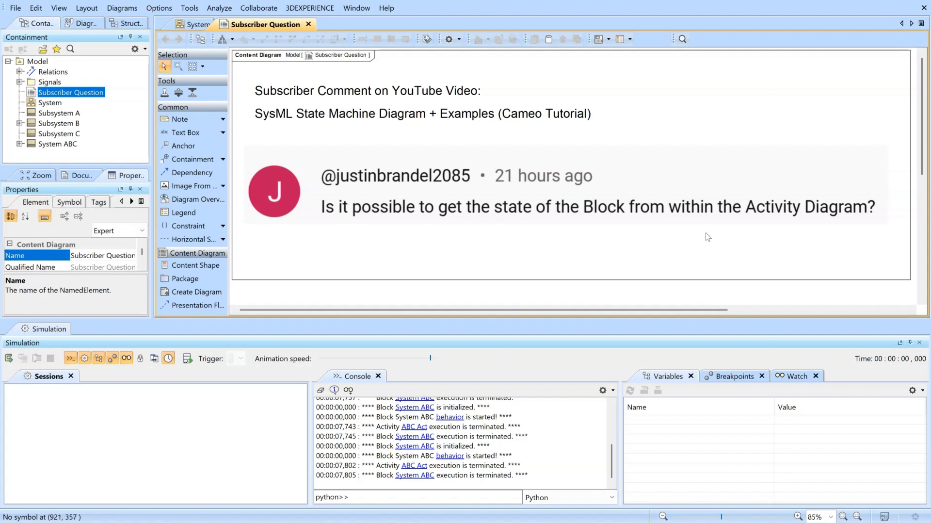